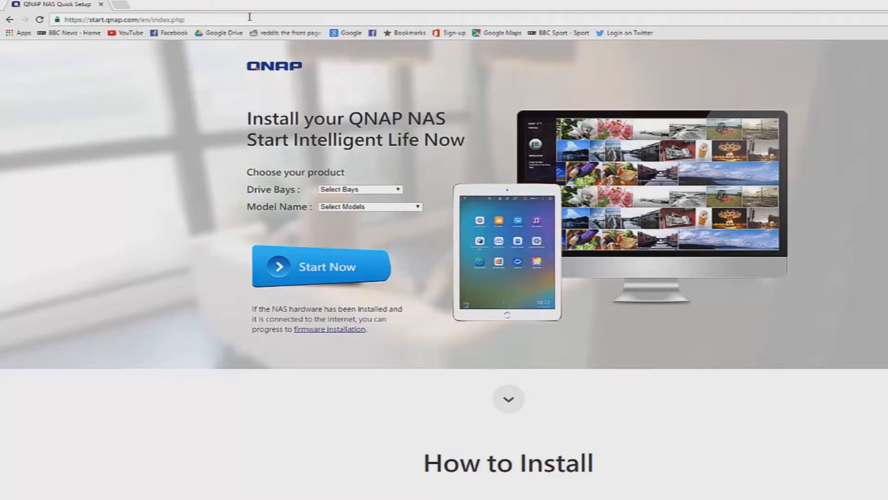
{"action": "mouse_move", "coordinate": [246, 29]}
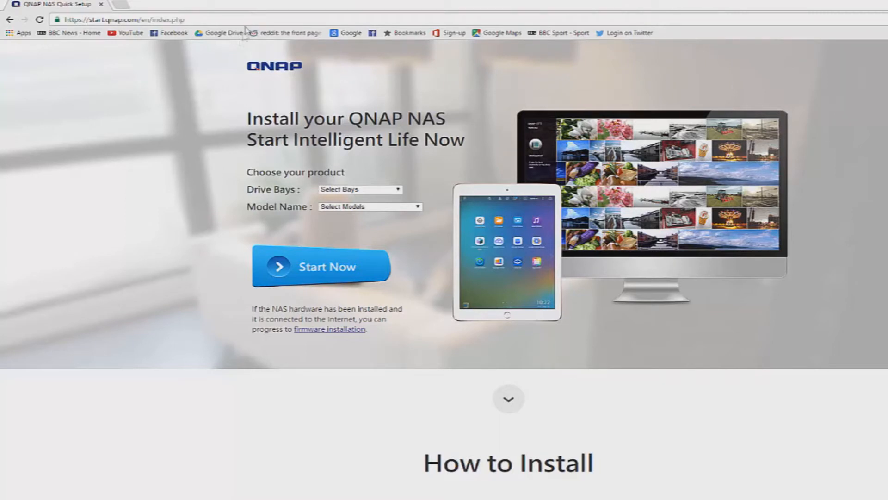
Scroll the start.qnap.com page down to the Install firmware section
{"action": "scroll", "scroll_direction": "down", "scroll_amount": 3}
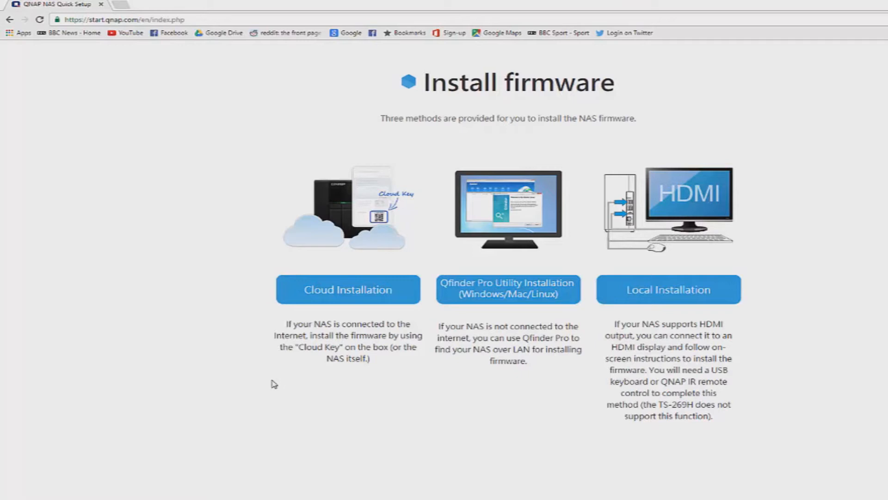
{"action": "mouse_move", "coordinate": [558, 299]}
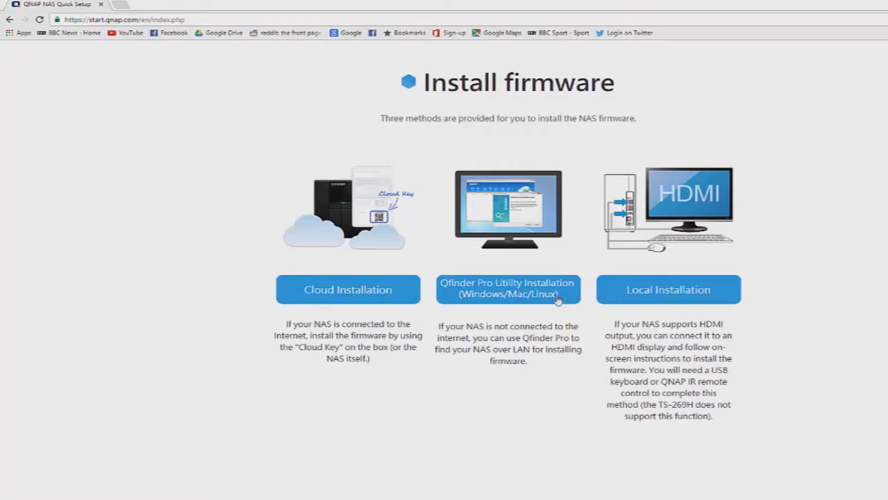
Choose Qfinder Pro installation, allow it through the firewall and accept guided setup for the uninitialized NAS
{"action": "left_click", "coordinate": [508, 289]}
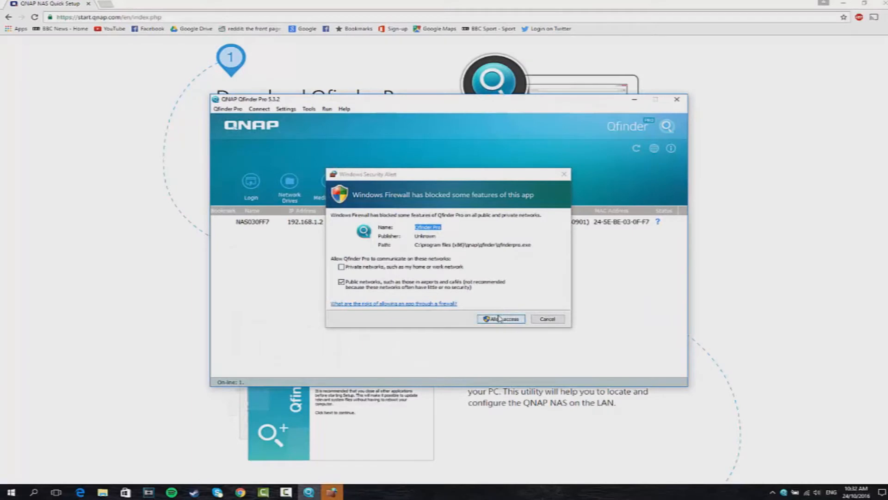
{"action": "left_click", "coordinate": [500, 319]}
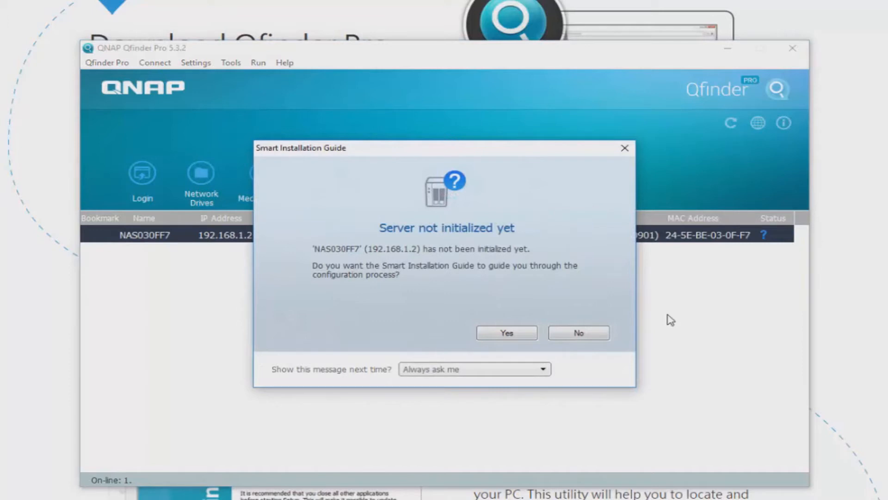
{"action": "mouse_move", "coordinate": [503, 347]}
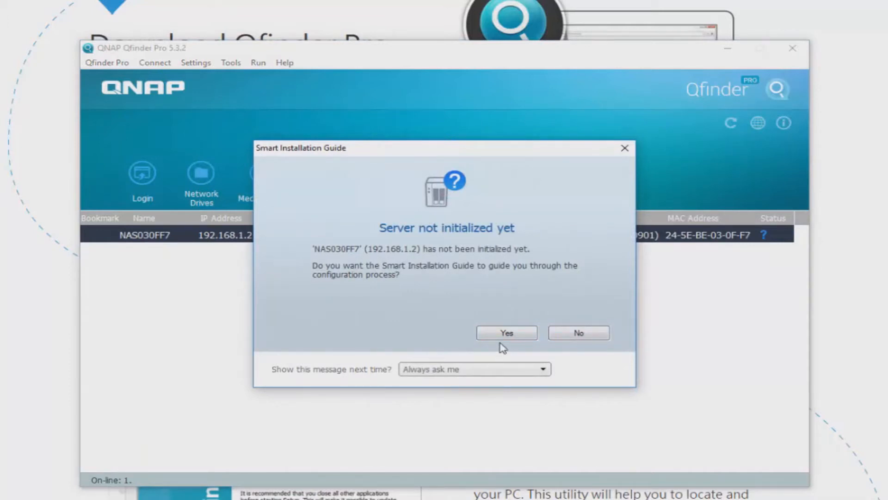
{"action": "left_click", "coordinate": [506, 332]}
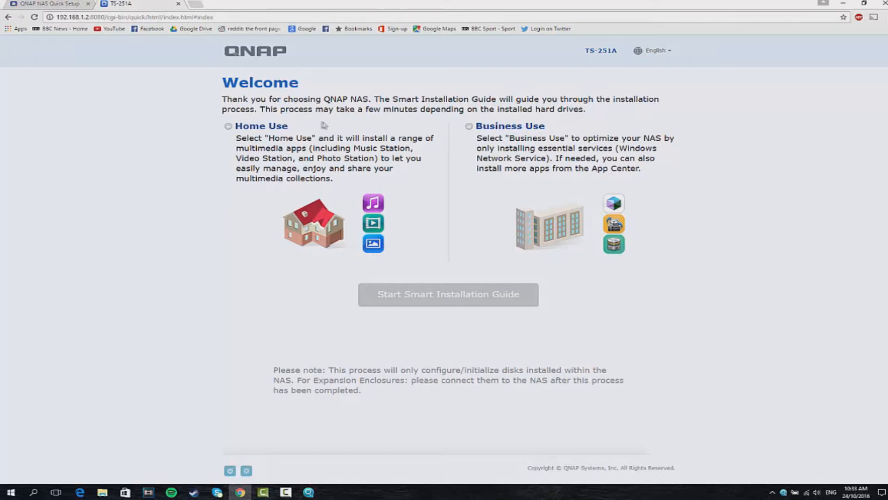
Choose Home Use and start the Smart Installation Guide
{"action": "left_click", "coordinate": [229, 125]}
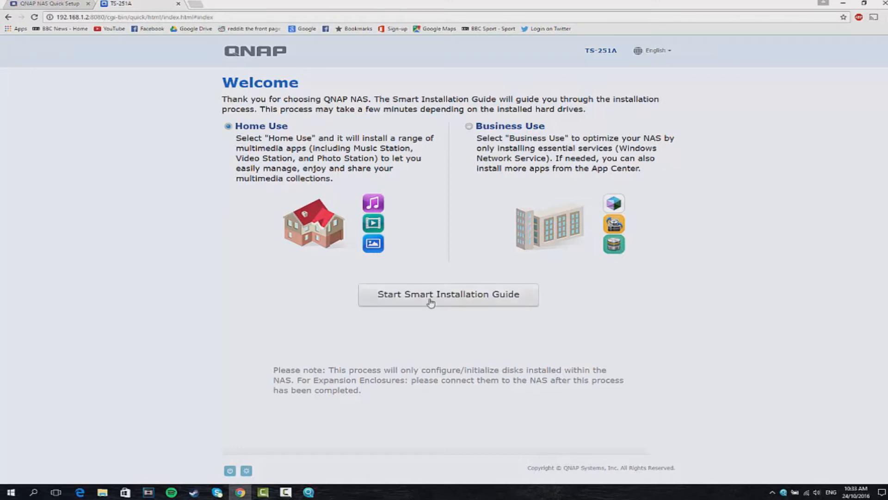
{"action": "left_click", "coordinate": [448, 295]}
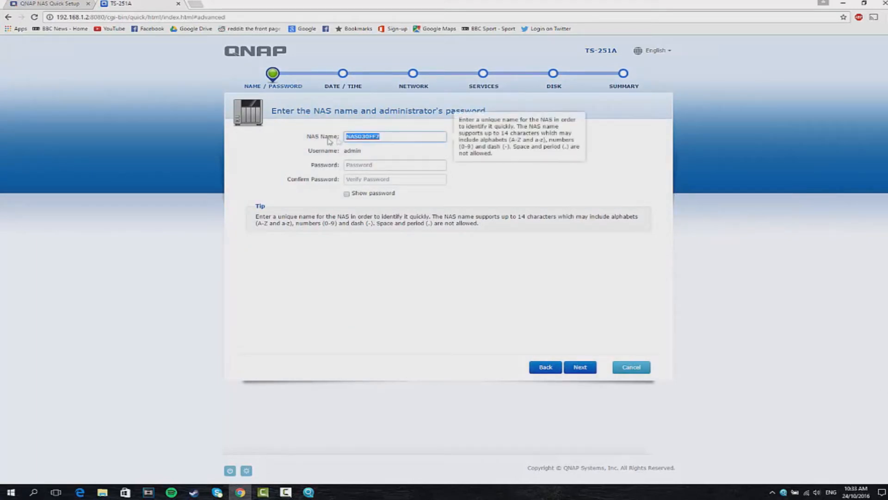
Enter NAS name 'Ada' and admin password, correct the invalid name characters, and continue
{"action": "type", "text": "Adam NAS"}
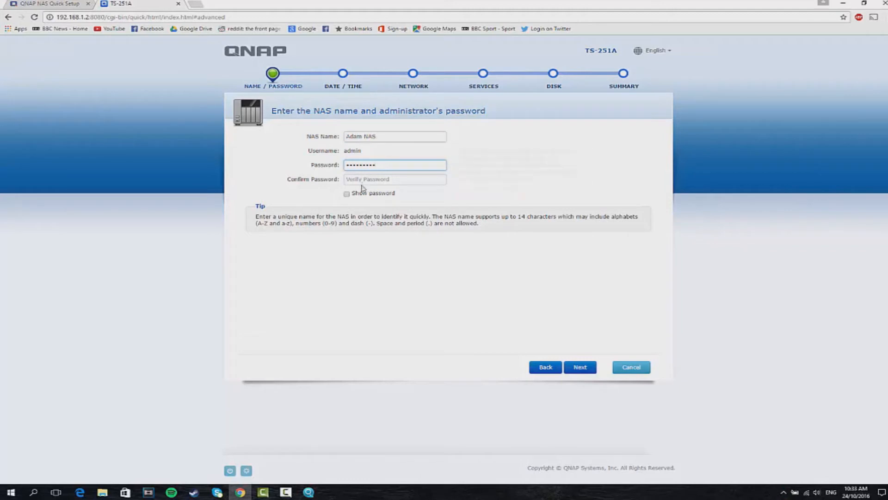
{"action": "type", "text": "•••••"}
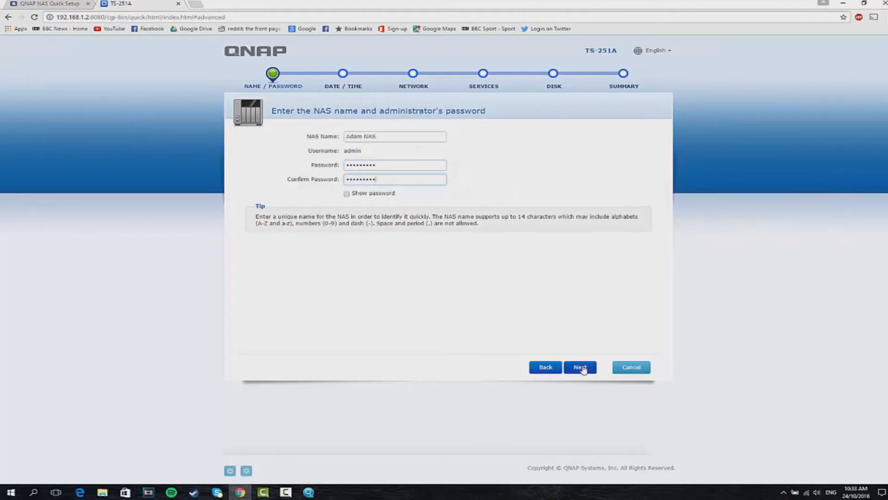
{"action": "left_click", "coordinate": [579, 366]}
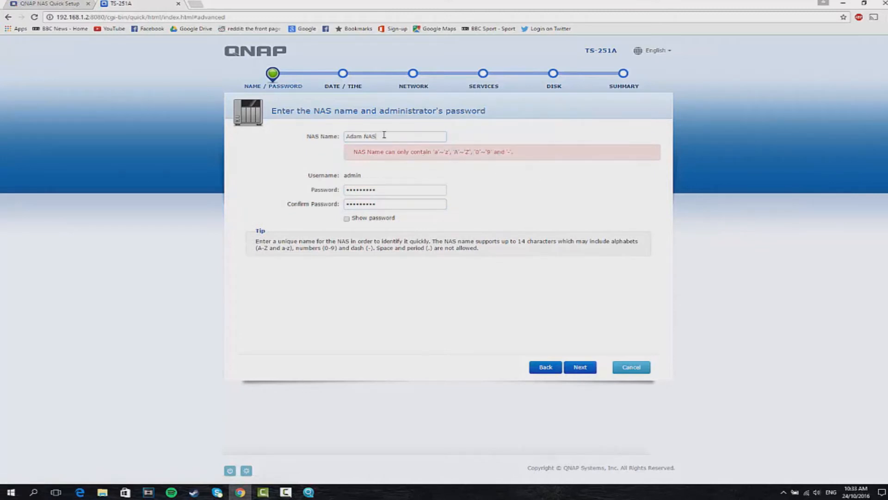
{"action": "key", "text": "BackSpace"}
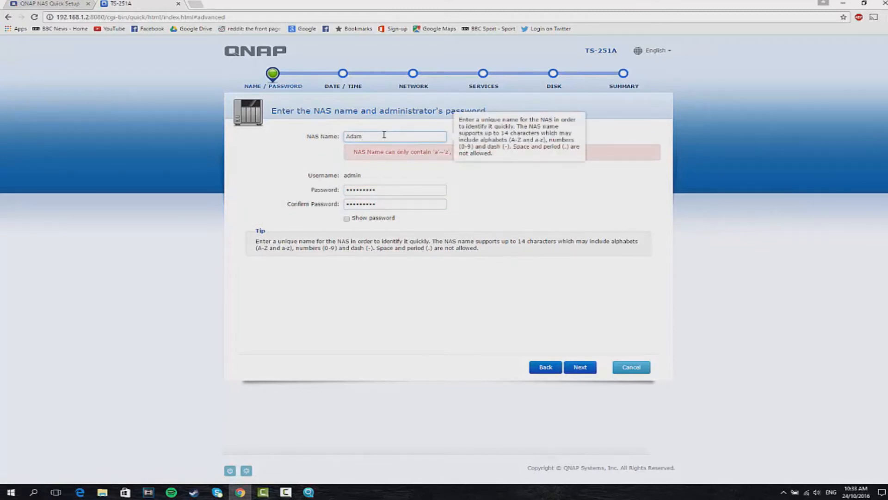
{"action": "left_click", "coordinate": [579, 366]}
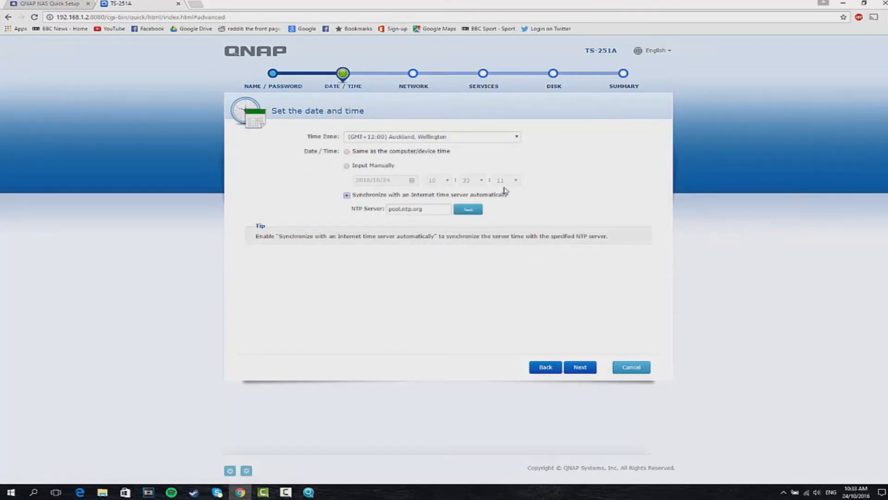
{"action": "mouse_move", "coordinate": [413, 226]}
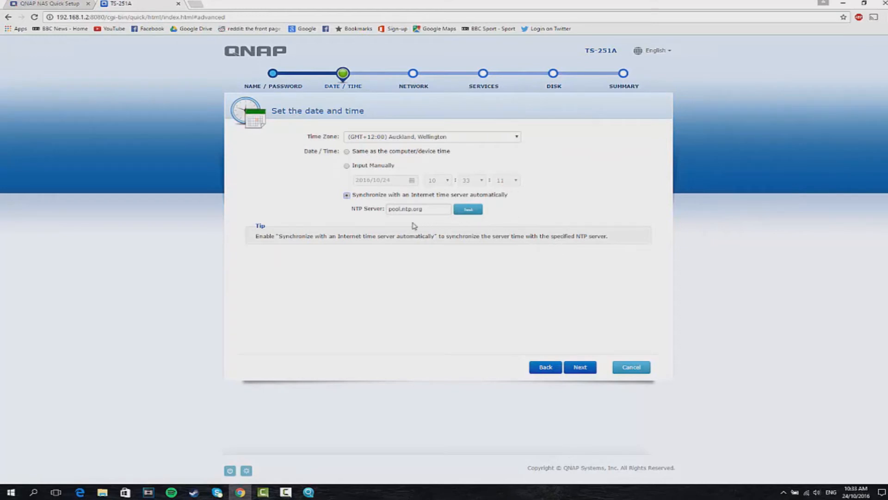
Accept the default date/time, automatic network and file services settings to reach the Disk step
{"action": "left_click", "coordinate": [579, 367]}
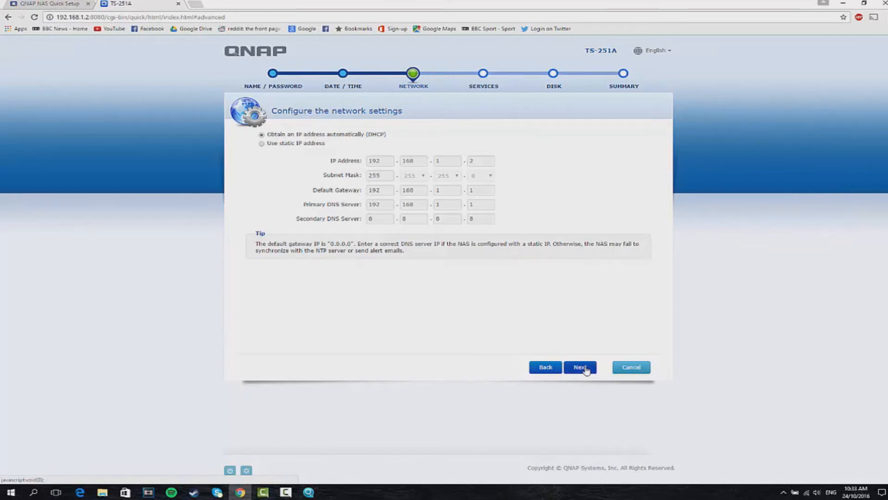
{"action": "left_click", "coordinate": [579, 366]}
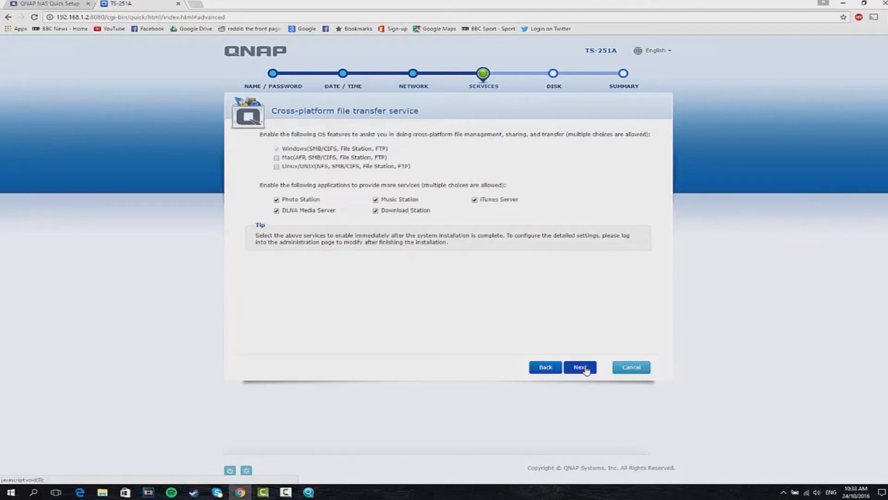
{"action": "left_click", "coordinate": [579, 366]}
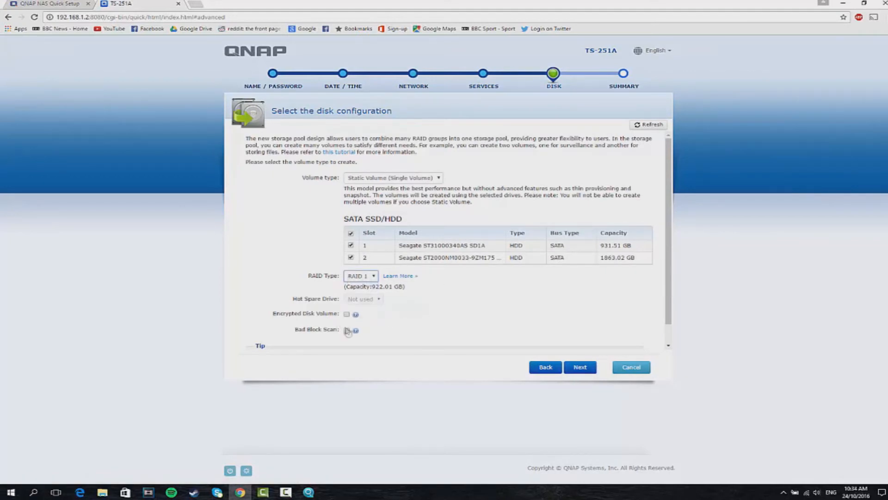
Accept the RAID 1 disk configuration, apply the summary and confirm starting initialization
{"action": "left_click", "coordinate": [580, 366]}
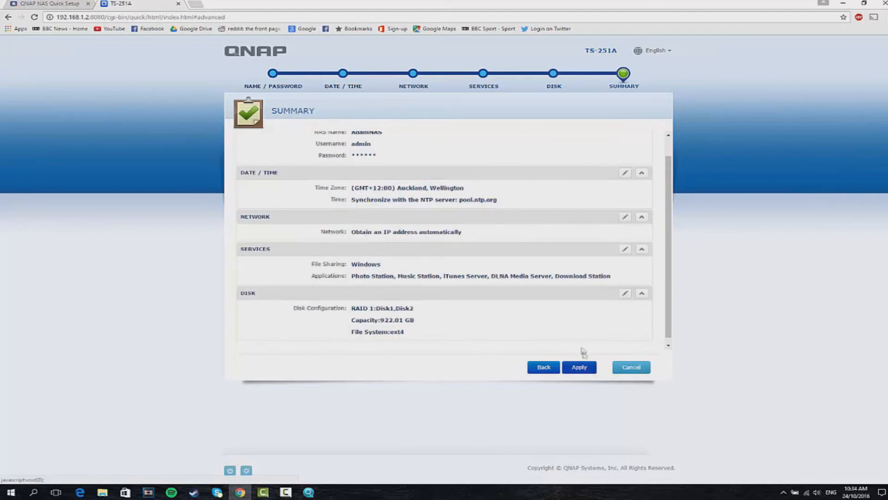
{"action": "left_click", "coordinate": [578, 367]}
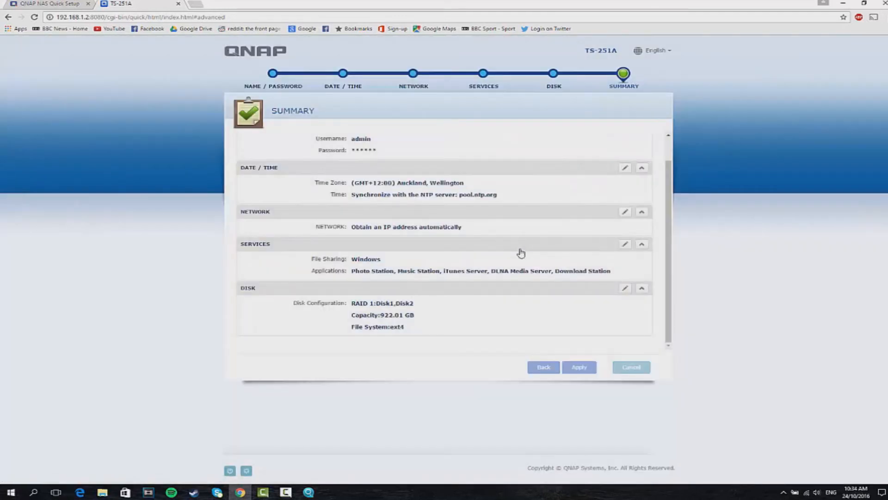
{"action": "left_click", "coordinate": [578, 368]}
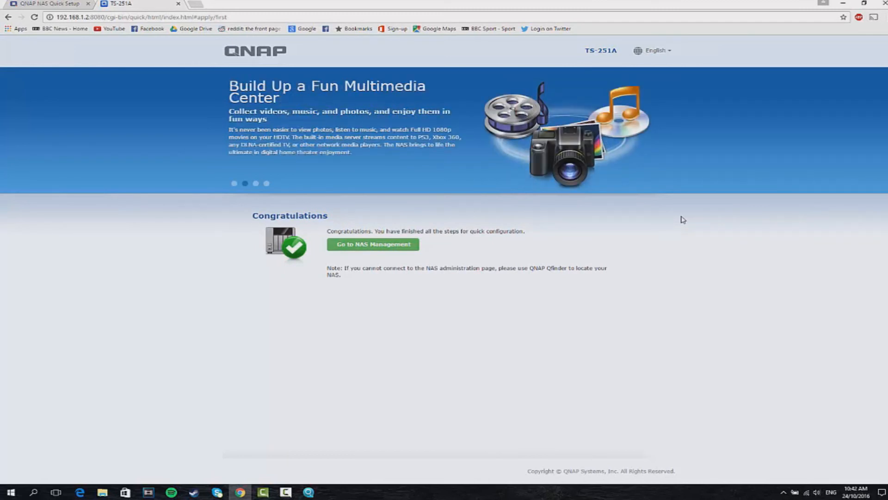
Go to NAS Management, sign in as admin and close the Welcome to QTS quick start
{"action": "left_click", "coordinate": [373, 244]}
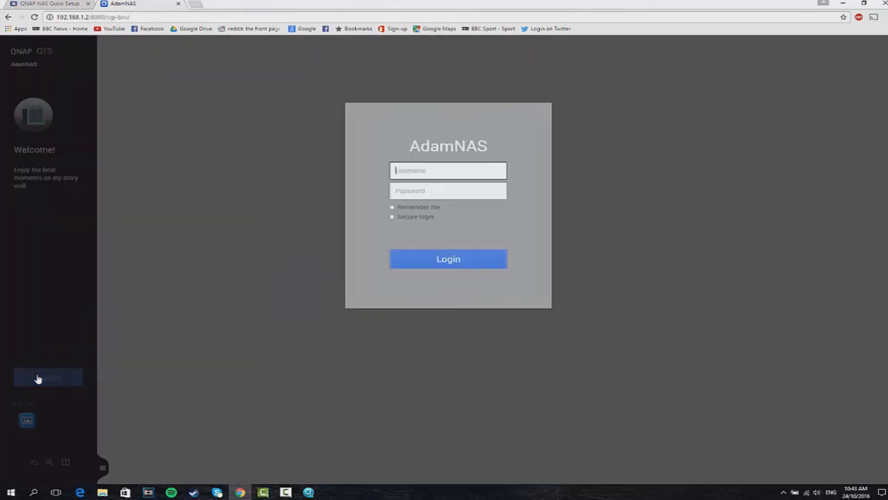
{"action": "left_click", "coordinate": [448, 258]}
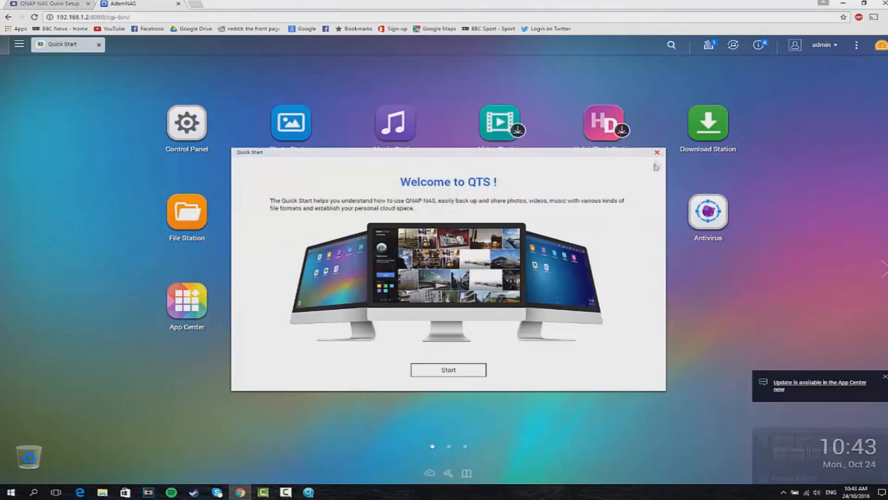
{"action": "left_click", "coordinate": [656, 153]}
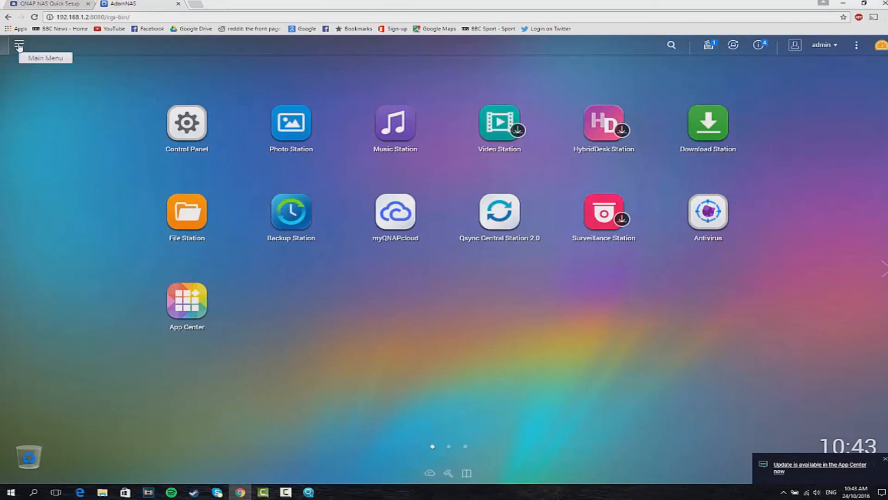
From the Main Menu reach Control Panel Users and submit the new user 'Adam' with its password
{"action": "left_click", "coordinate": [186, 122]}
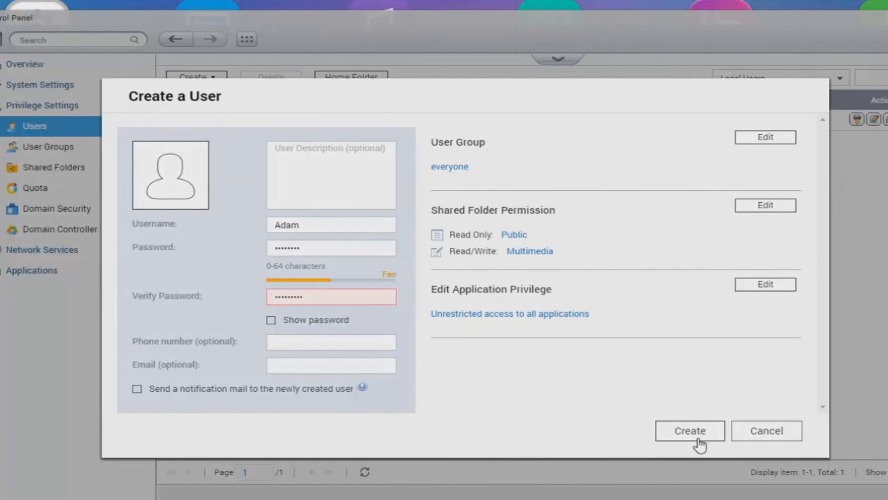
{"action": "left_click", "coordinate": [331, 248]}
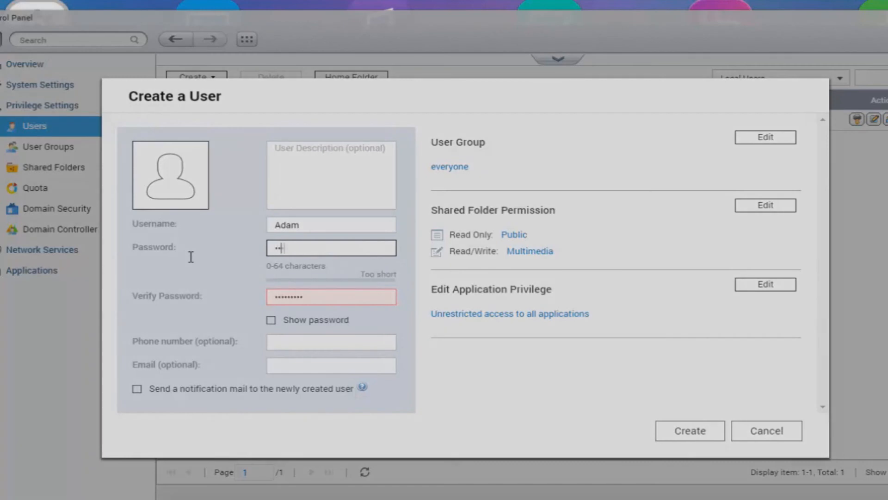